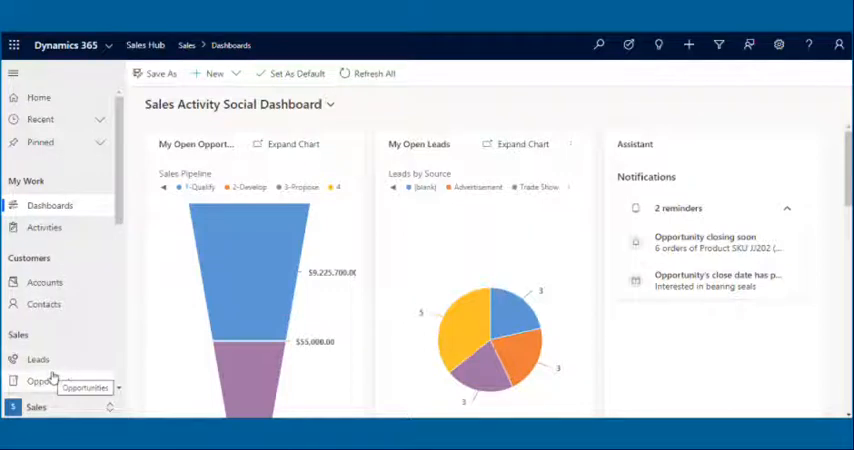
Open the '10 orders of Product SKU JJ202 (sample)' record from the Opportunities list
{"action": "left_click", "coordinate": [52, 380]}
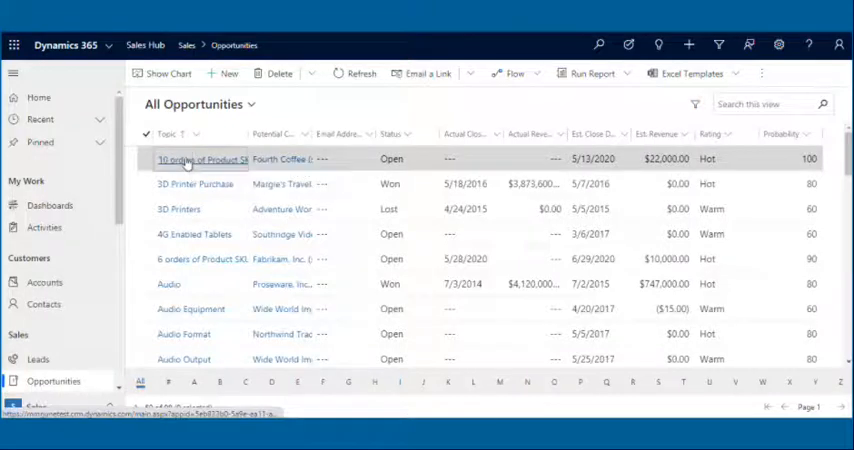
{"action": "left_click", "coordinate": [200, 160]}
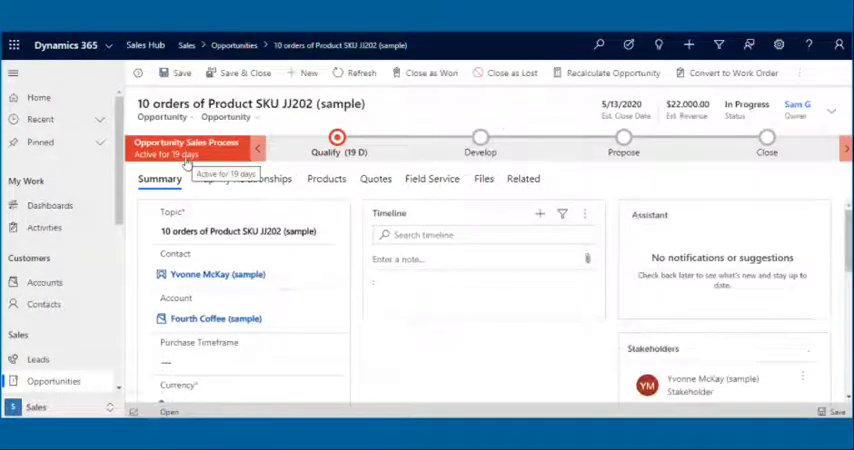
{"action": "mouse_move", "coordinate": [242, 180]}
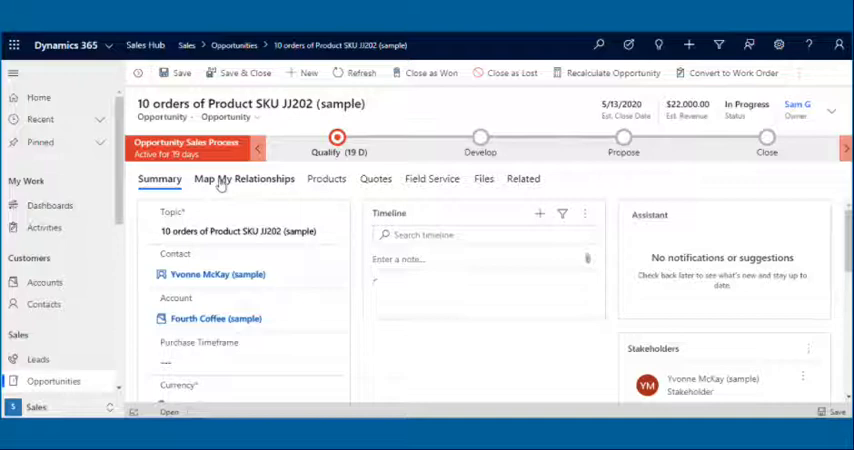
Show the Map My Relationships view with the opportunity's linked account, contacts, quotes and activities
{"action": "left_click", "coordinate": [244, 180]}
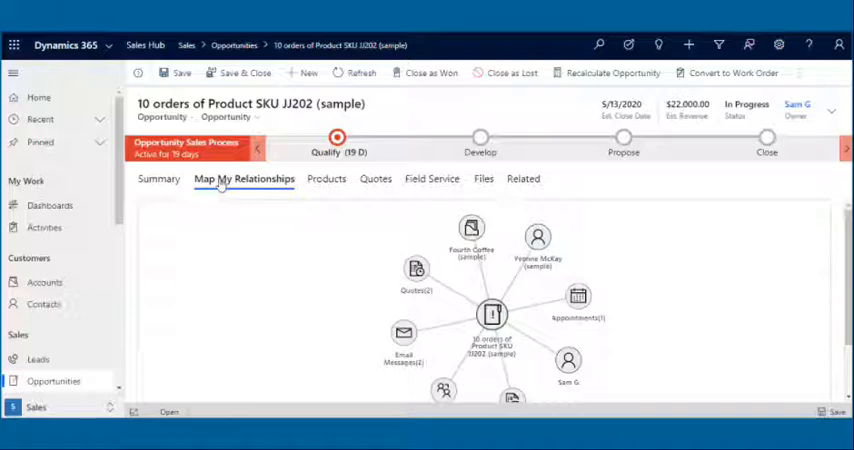
{"action": "mouse_move", "coordinate": [400, 316]}
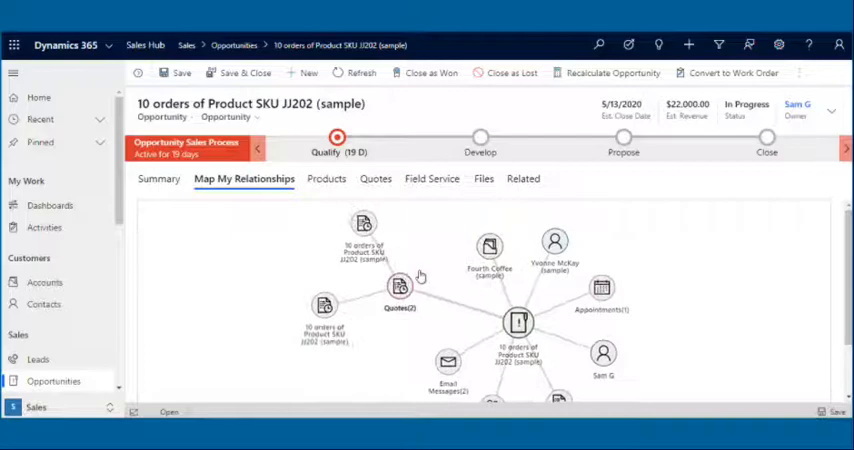
Re-lay out the map so invoices, quotes, connections, phone calls and contact Yvonne McKay surround the opportunity
{"action": "left_click", "coordinate": [364, 224]}
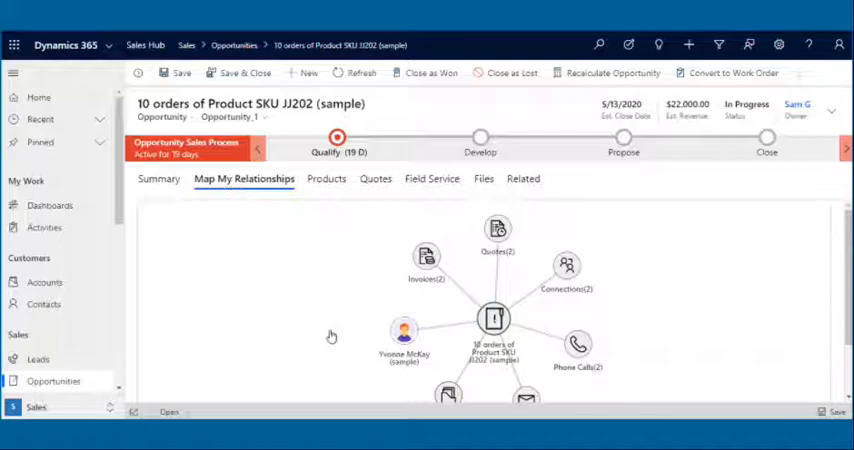
Display the contact node's details card with job title, email and gender
{"action": "left_click", "coordinate": [404, 336]}
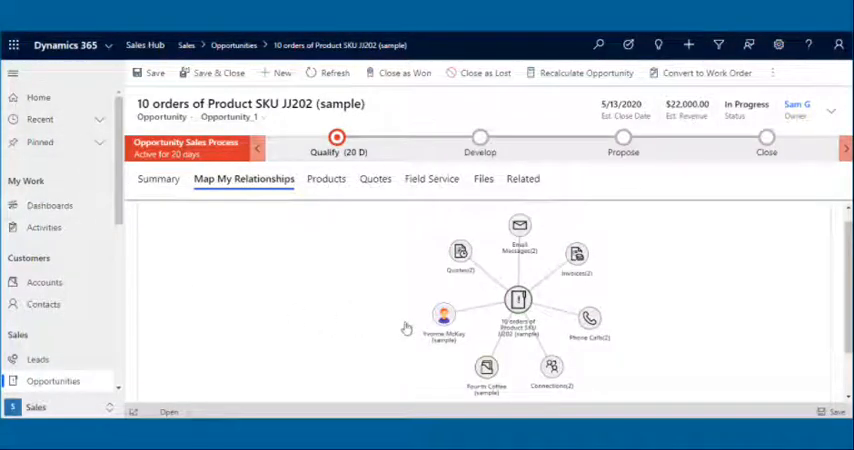
{"action": "left_click", "coordinate": [444, 314]}
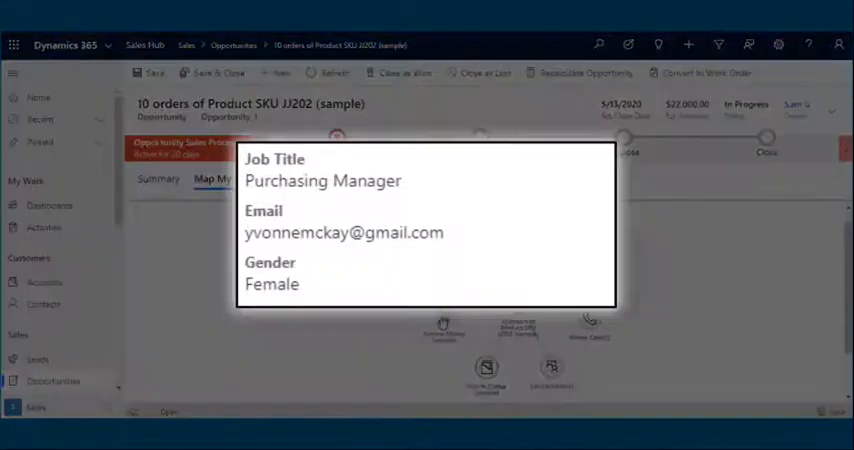